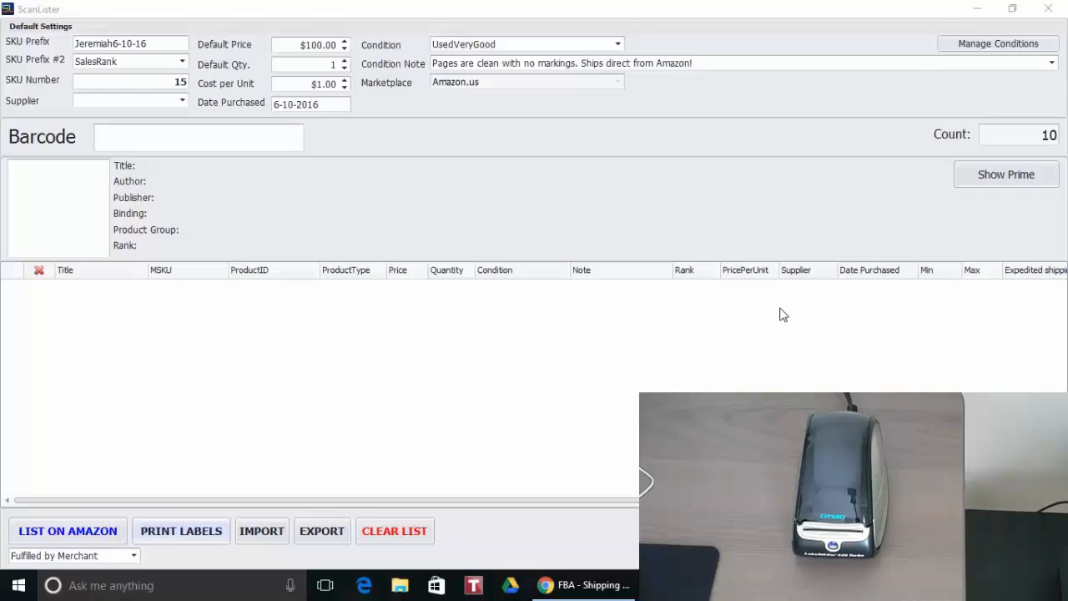
{"action": "mouse_move", "coordinate": [181, 531]}
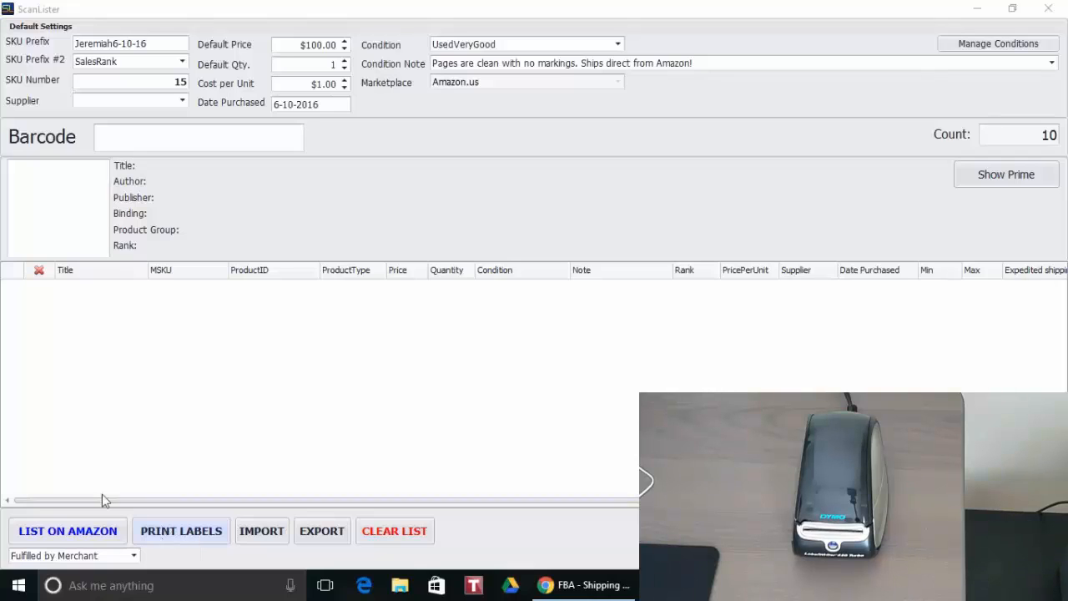
{"action": "mouse_move", "coordinate": [213, 376]}
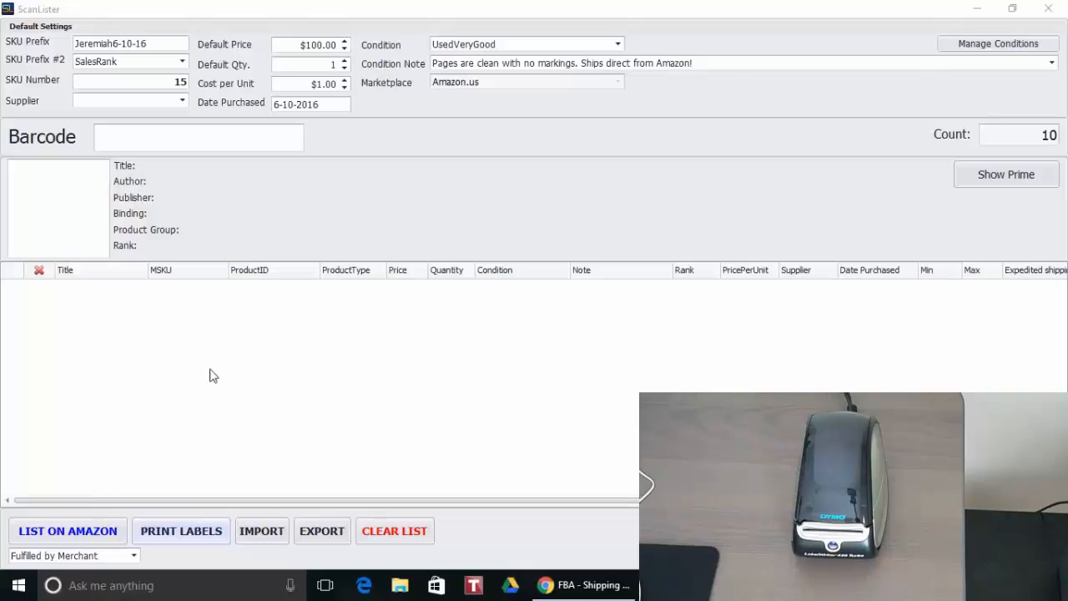
{"action": "mouse_move", "coordinate": [58, 530]}
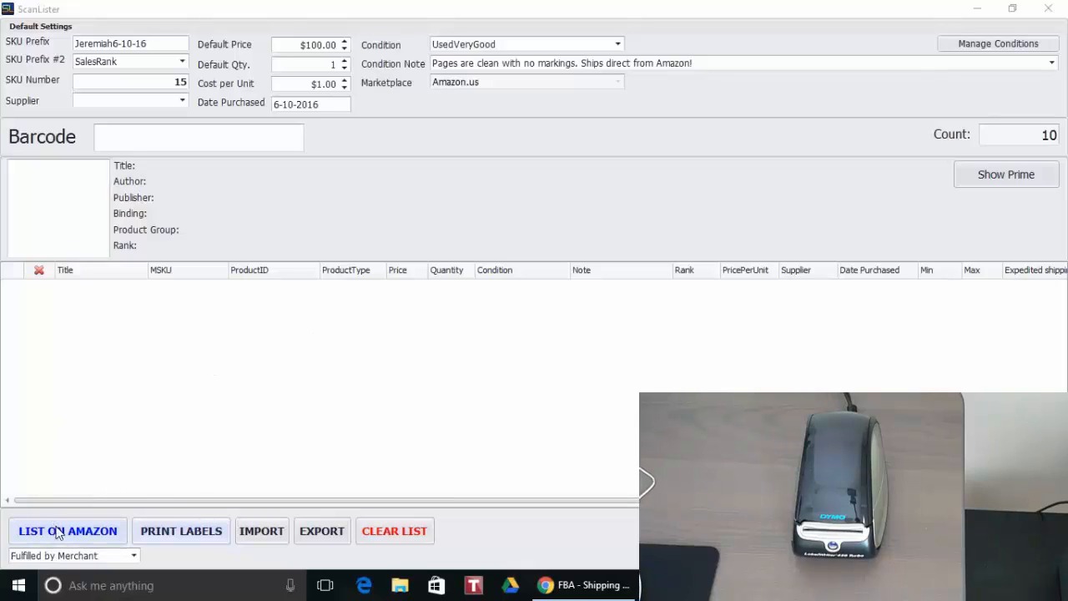
{"action": "mouse_move", "coordinate": [154, 479]}
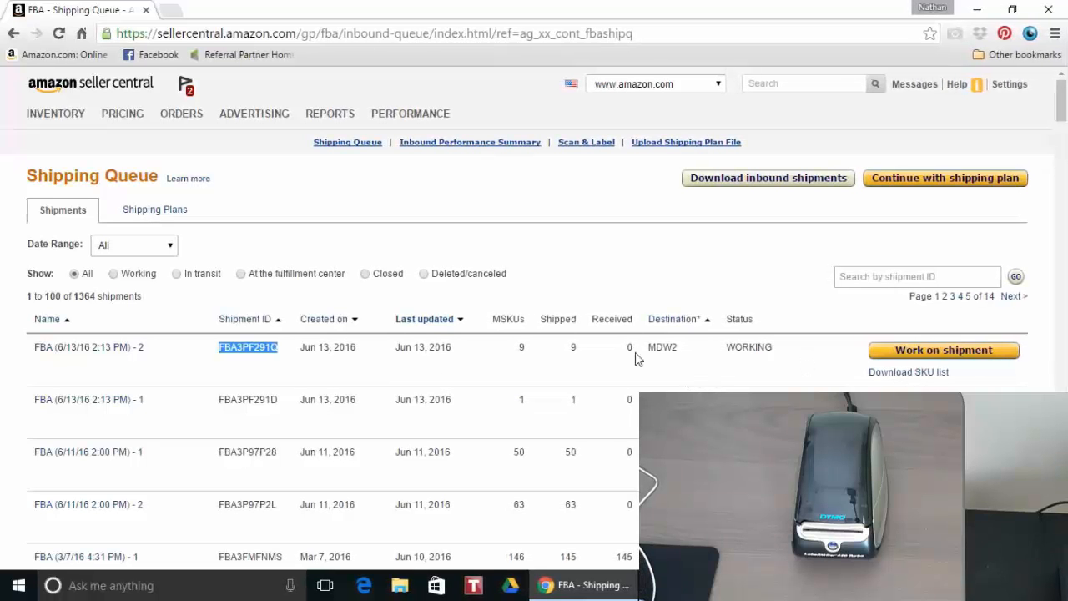
{"action": "mouse_move", "coordinate": [125, 365]}
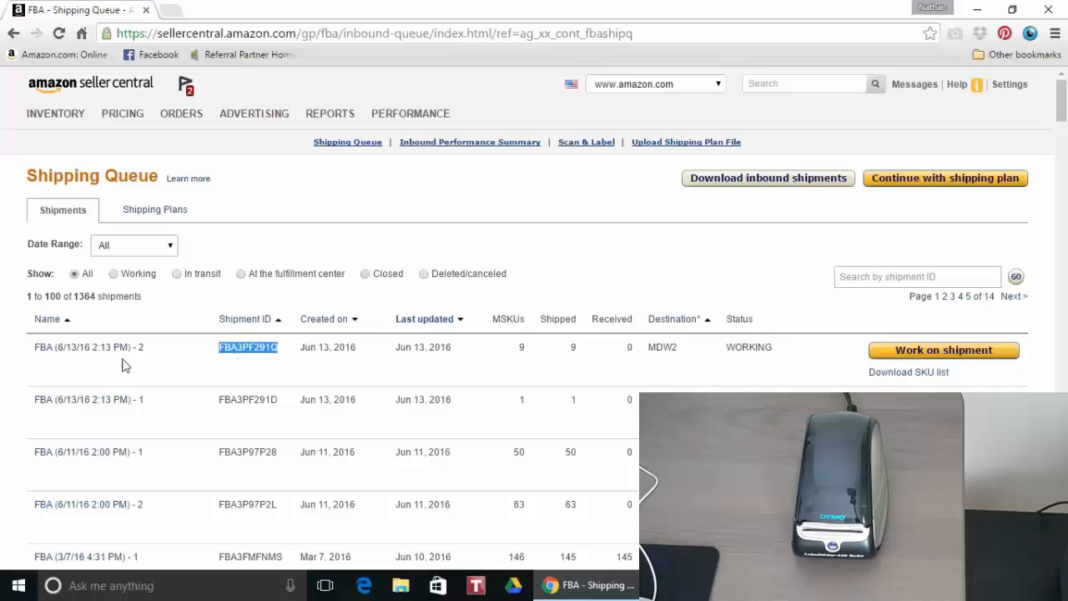
Open shipment FBA3PF291Q's workflow page at Prepare Shipment, showing 9 MSKUs and 9 units.
{"action": "left_click", "coordinate": [87, 347]}
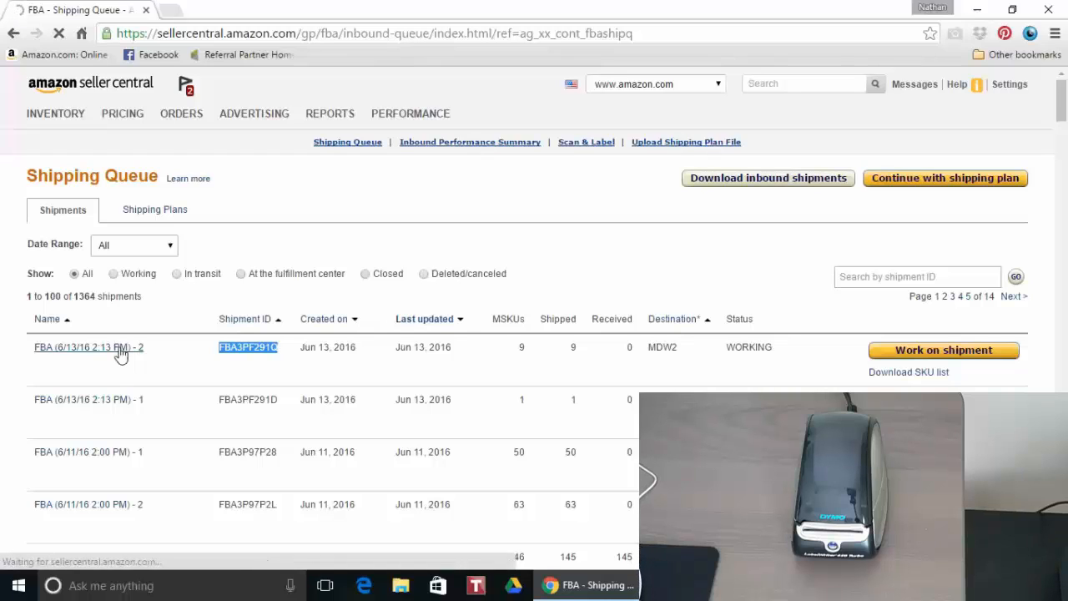
{"action": "left_click", "coordinate": [944, 350]}
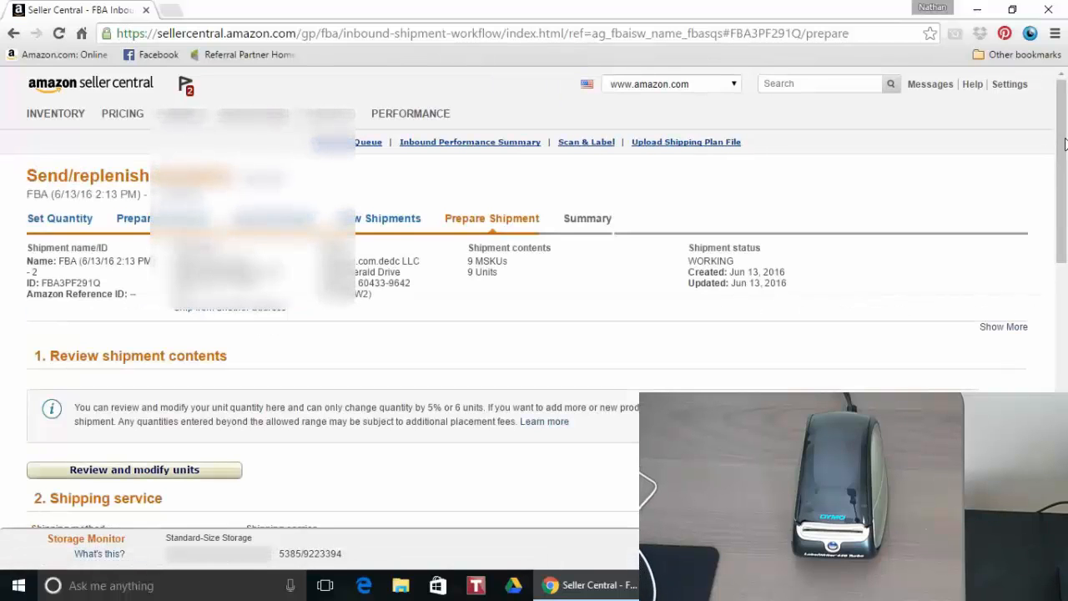
Review the shipment's unit list of nine books, one unit each.
{"action": "scroll", "scroll_direction": "down", "scroll_amount": 3}
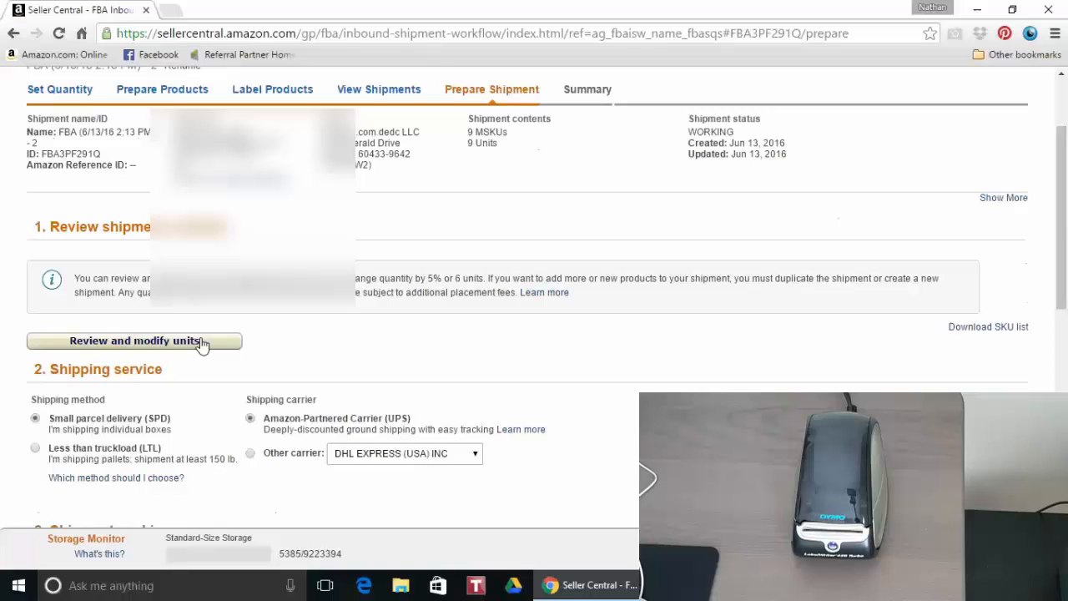
{"action": "left_click", "coordinate": [133, 340]}
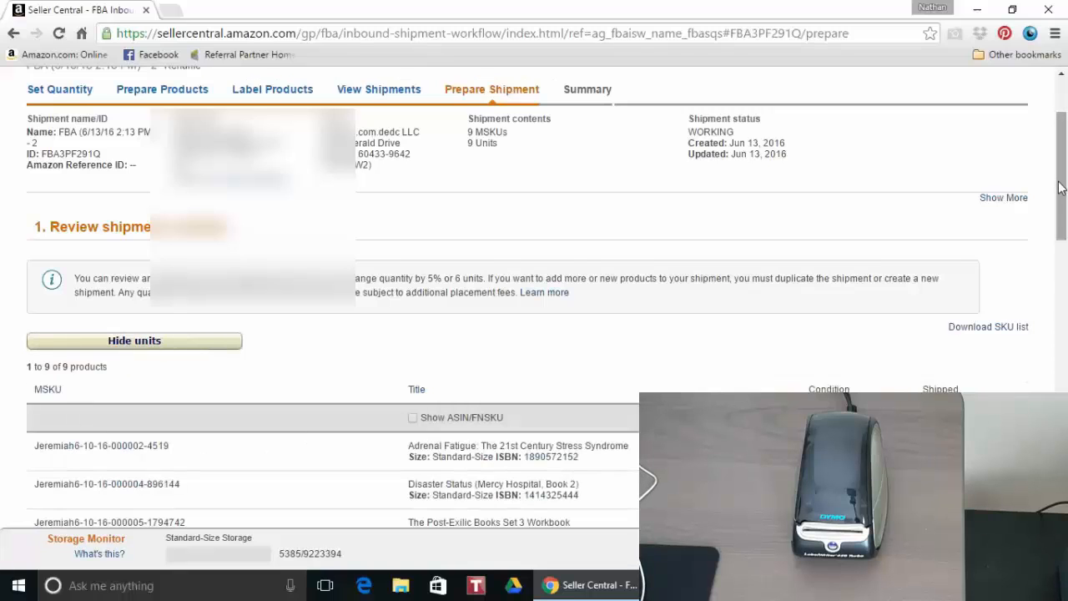
{"action": "scroll", "scroll_direction": "down", "scroll_amount": 3}
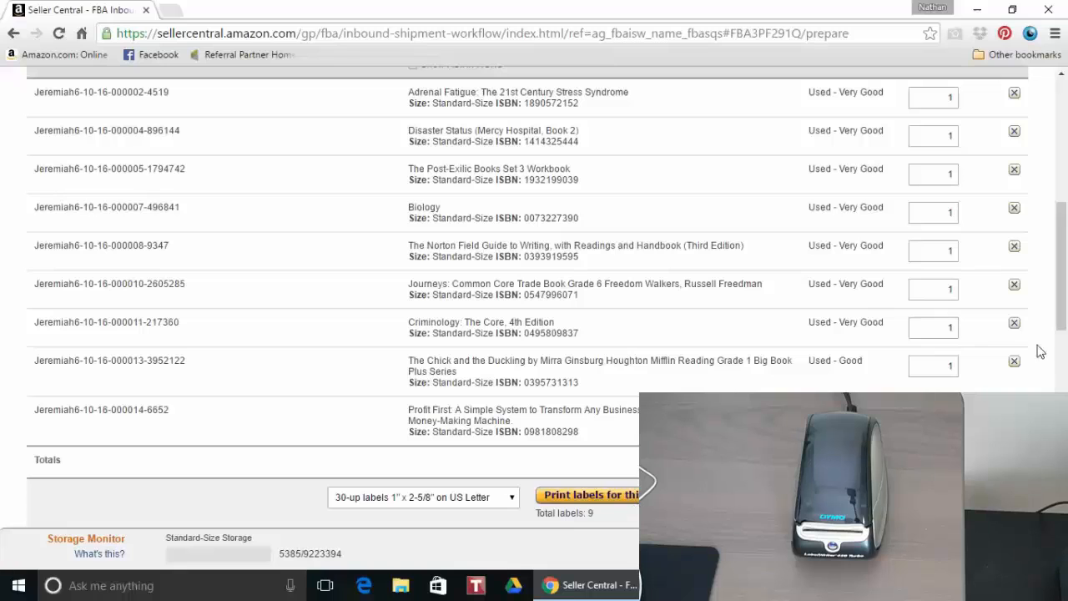
{"action": "scroll", "scroll_direction": "up", "scroll_amount": 3}
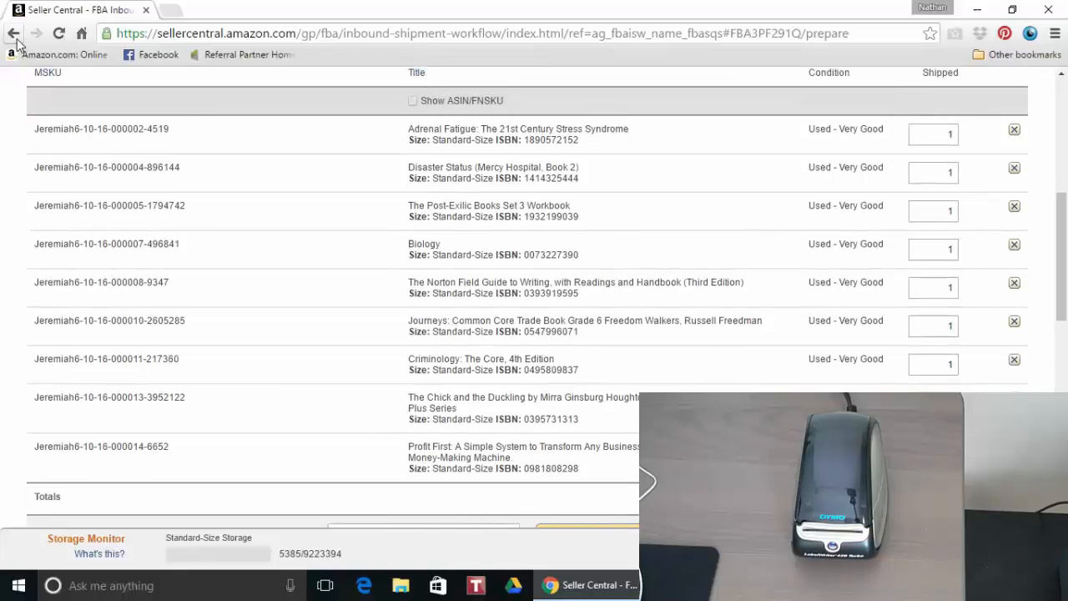
Return to the queue, copy shipment ID FBA3PF291Q, and open ScanLister's Print Labels window.
{"action": "left_click", "coordinate": [14, 33]}
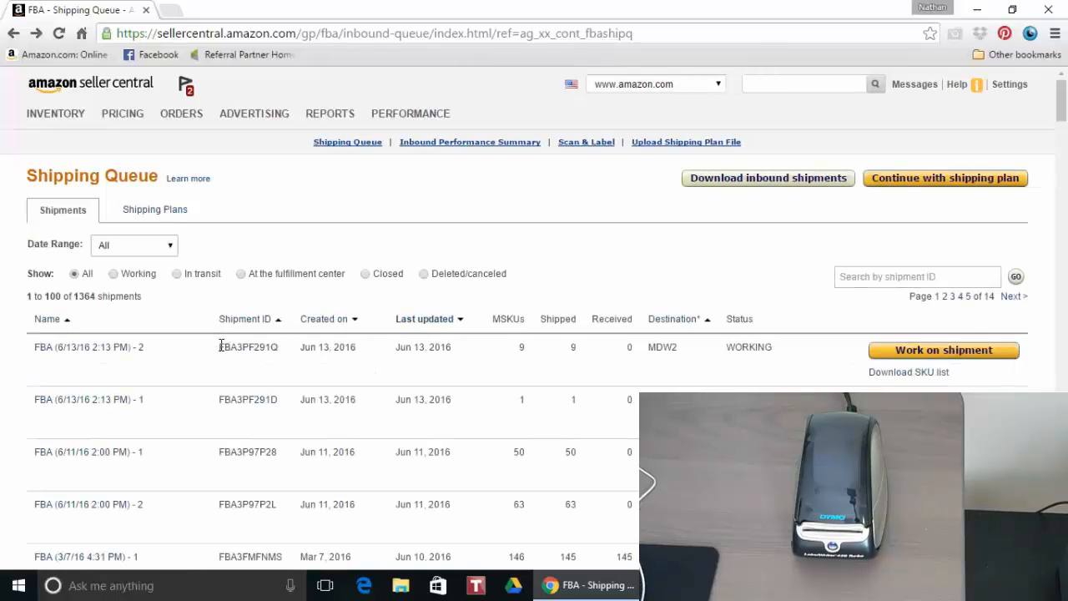
{"action": "double_click", "coordinate": [247, 346]}
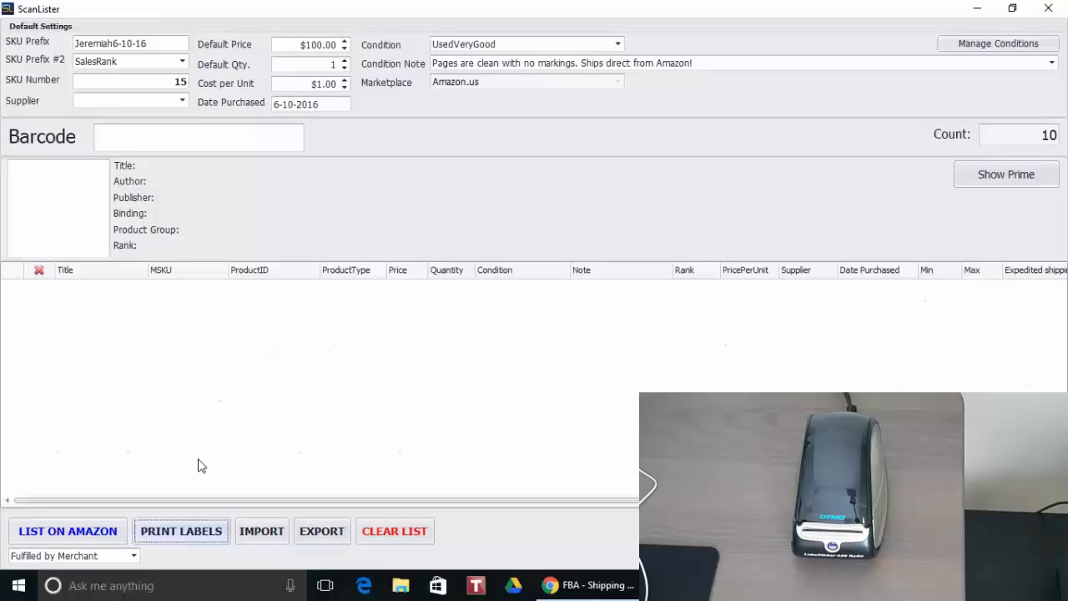
{"action": "left_click", "coordinate": [180, 530]}
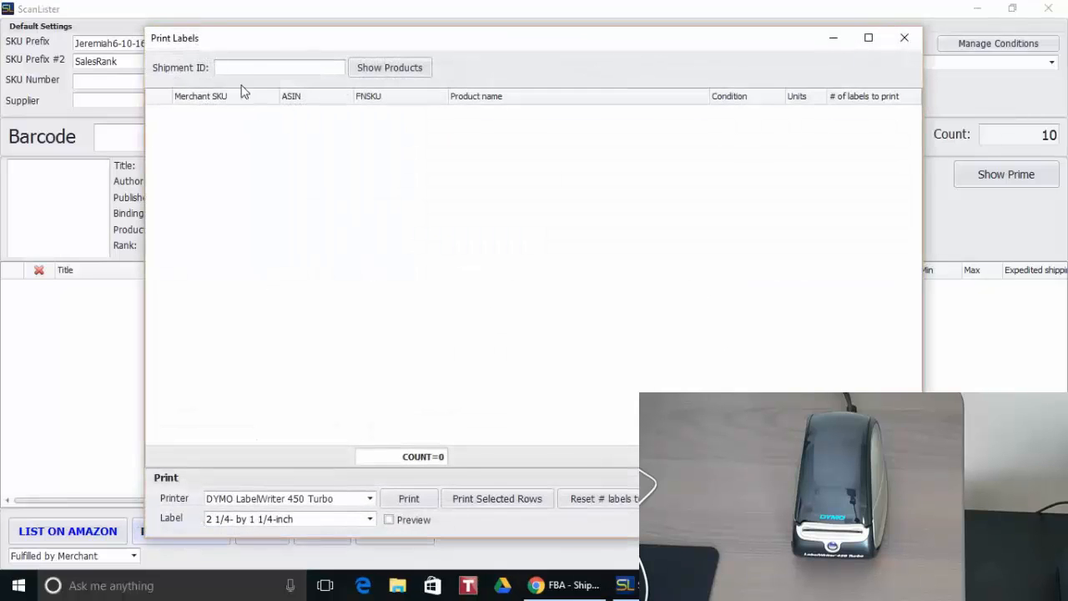
Load shipment FBA3PF291Q to list its nine books with one unit each.
{"action": "left_click", "coordinate": [388, 67]}
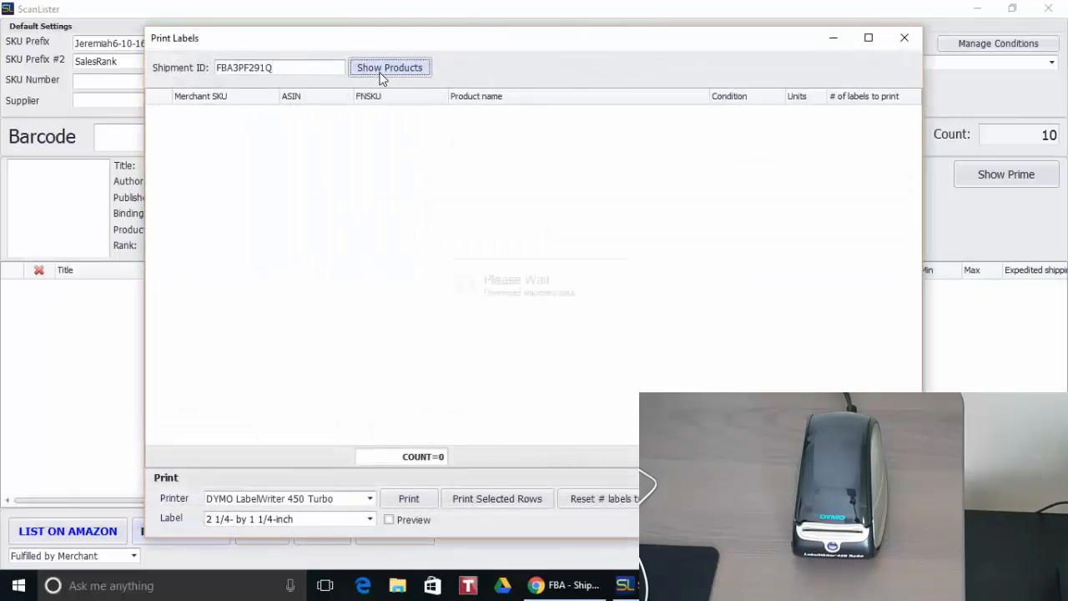
{"action": "left_click", "coordinate": [389, 68]}
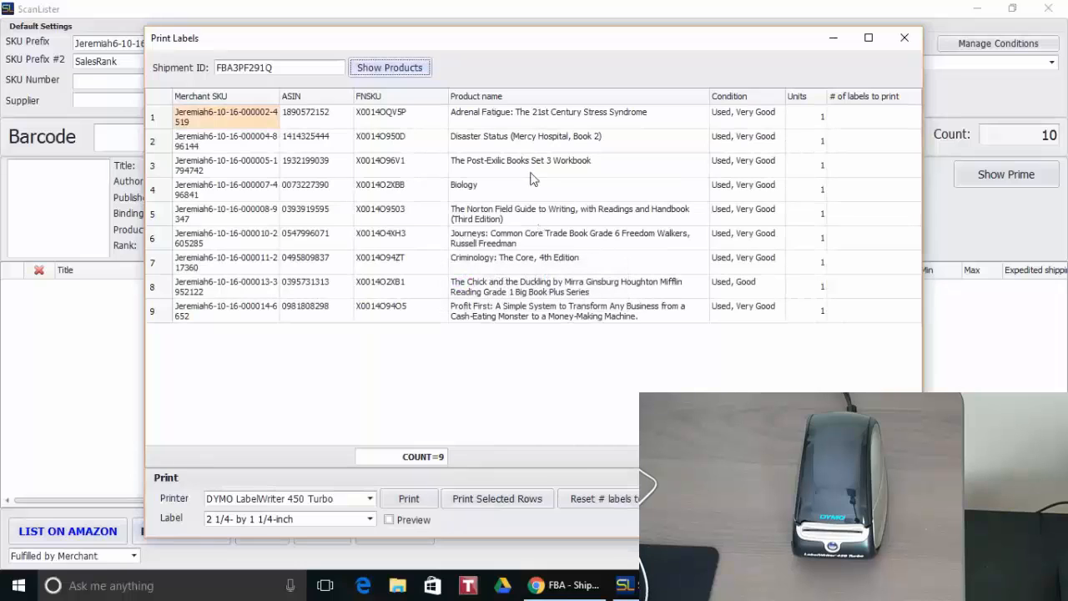
{"action": "mouse_move", "coordinate": [943, 164]}
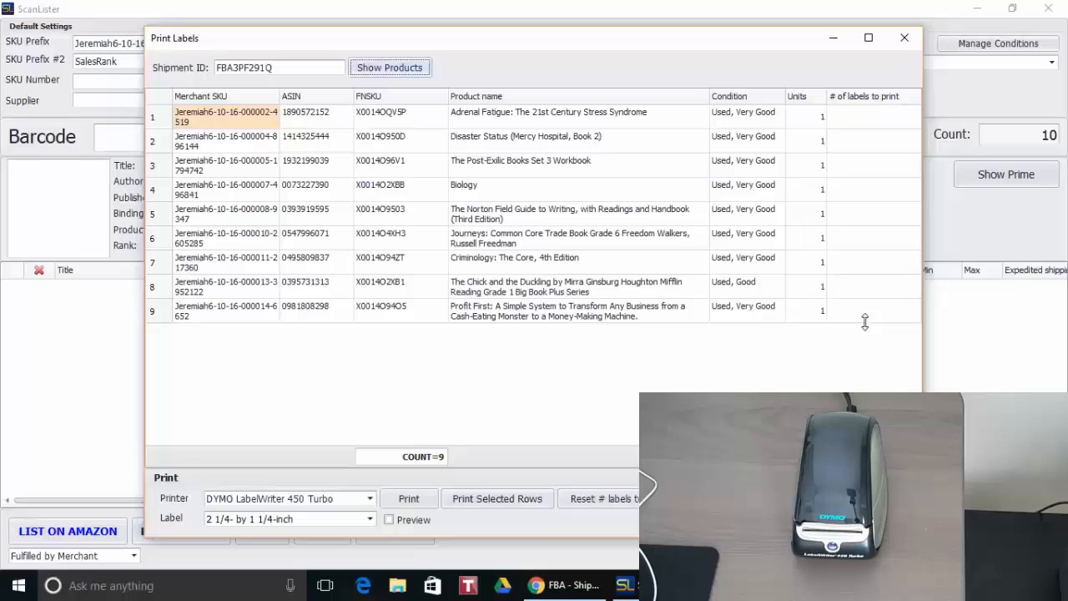
{"action": "mouse_move", "coordinate": [848, 257]}
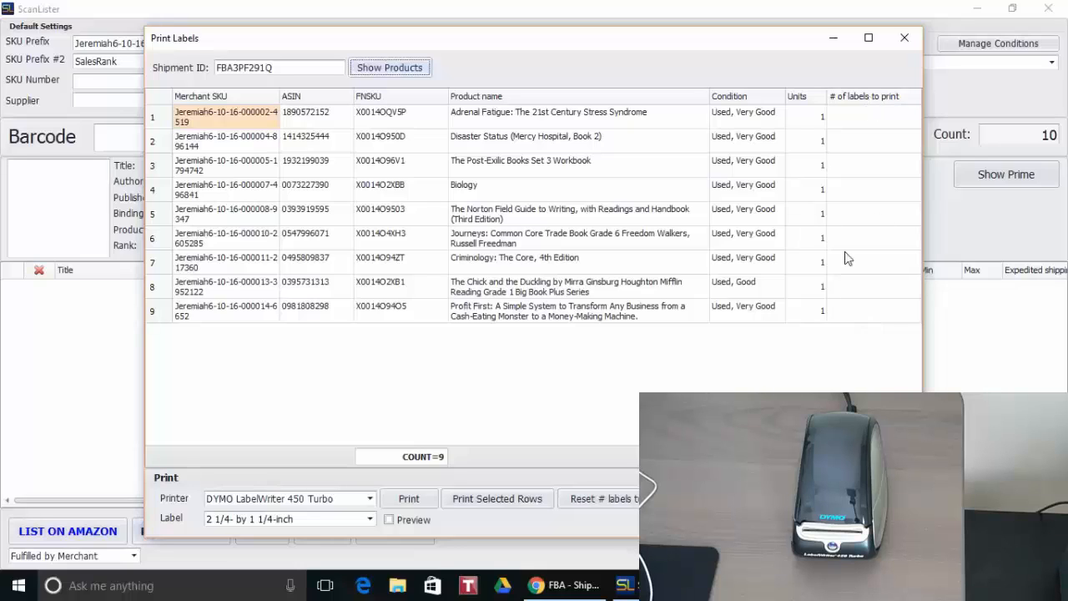
{"action": "mouse_move", "coordinate": [824, 372]}
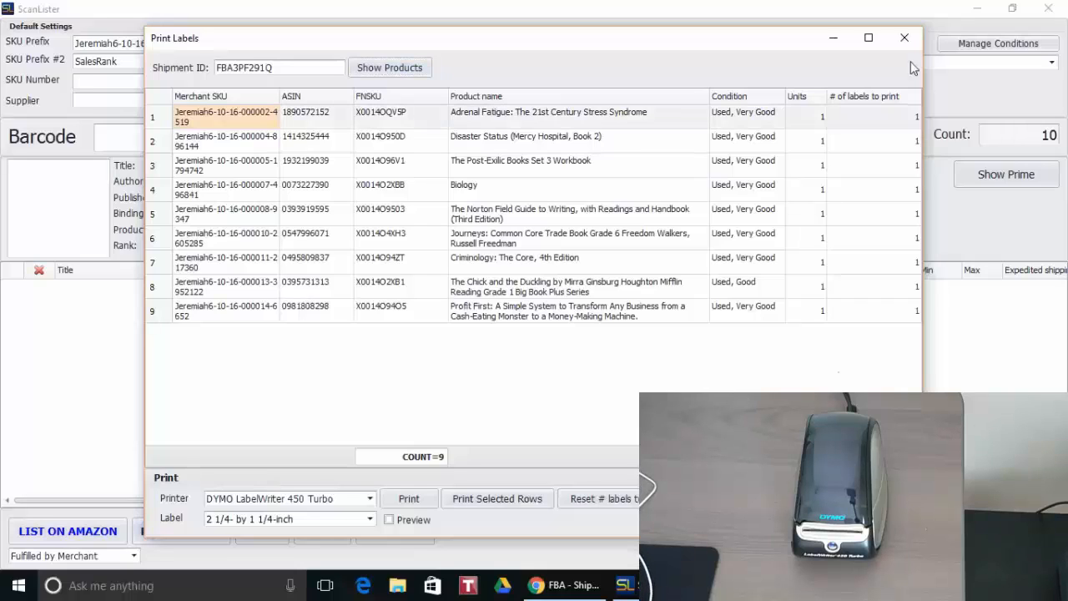
{"action": "mouse_move", "coordinate": [875, 357]}
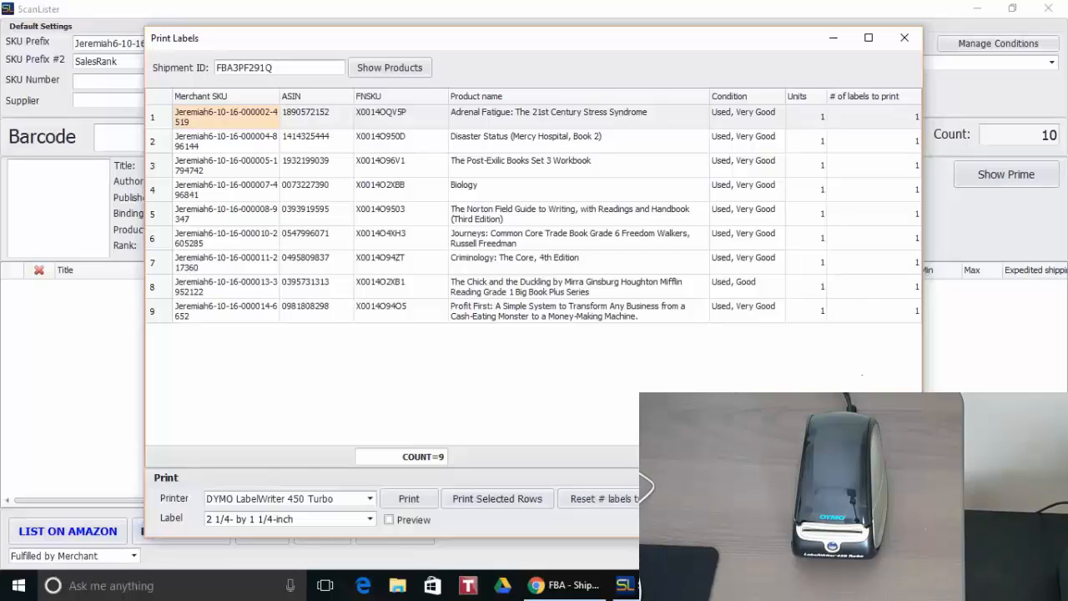
Set one label per product on the DYMO LabelWriter 450 Turbo with 2 1/4 x 1 1/4-inch labels.
{"action": "left_click", "coordinate": [368, 497]}
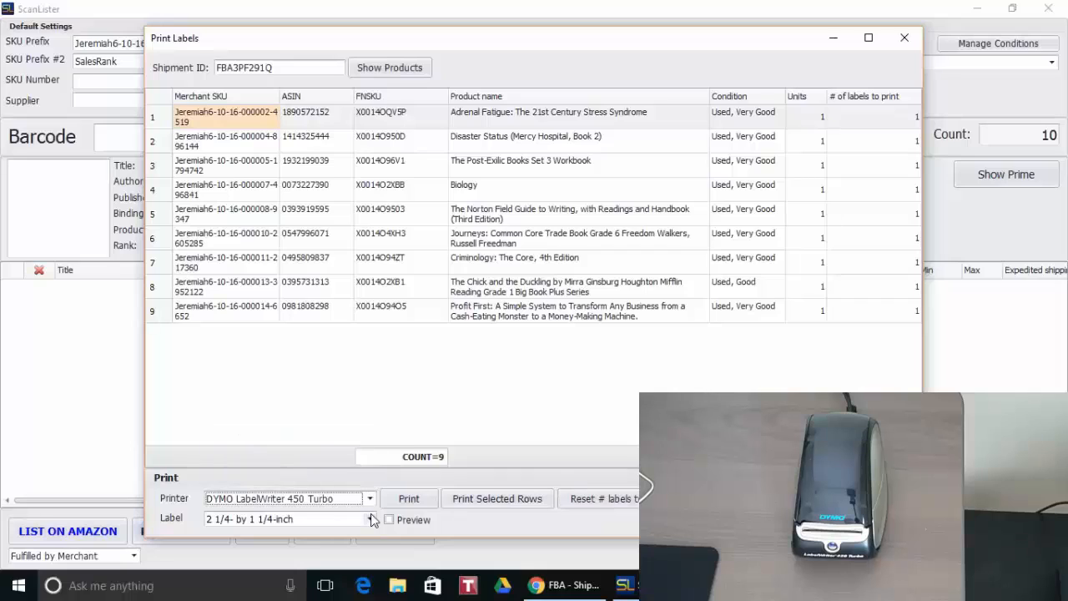
{"action": "left_click", "coordinate": [370, 519]}
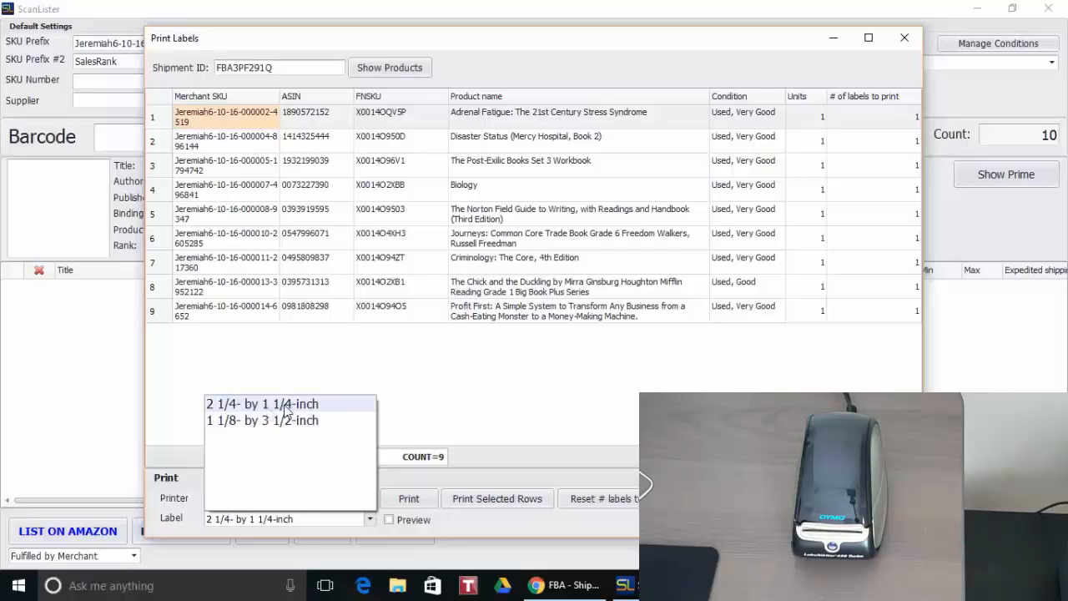
{"action": "mouse_move", "coordinate": [262, 420]}
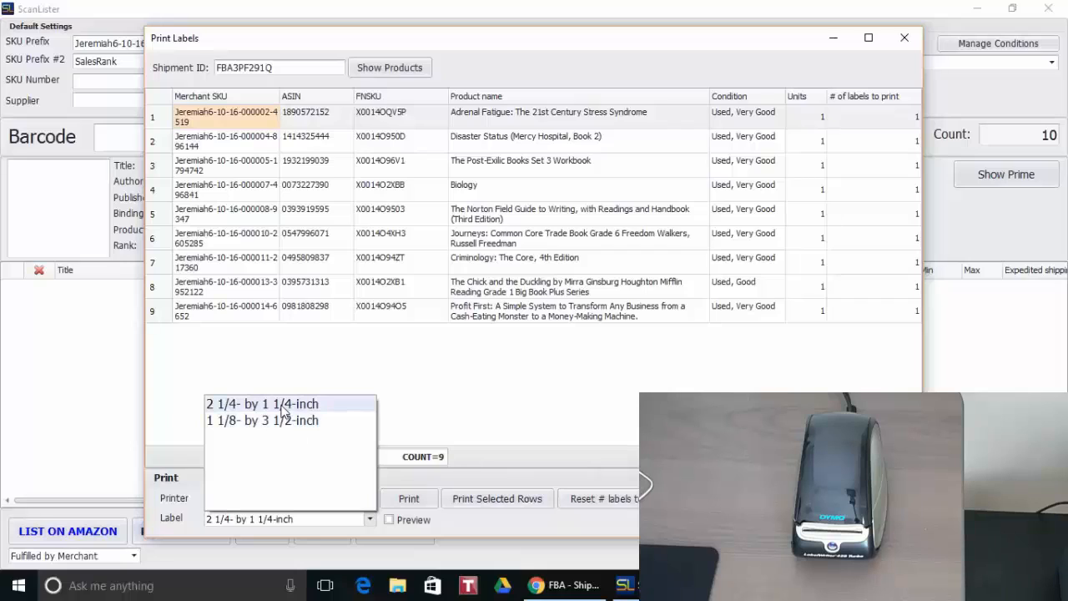
{"action": "left_click", "coordinate": [262, 404]}
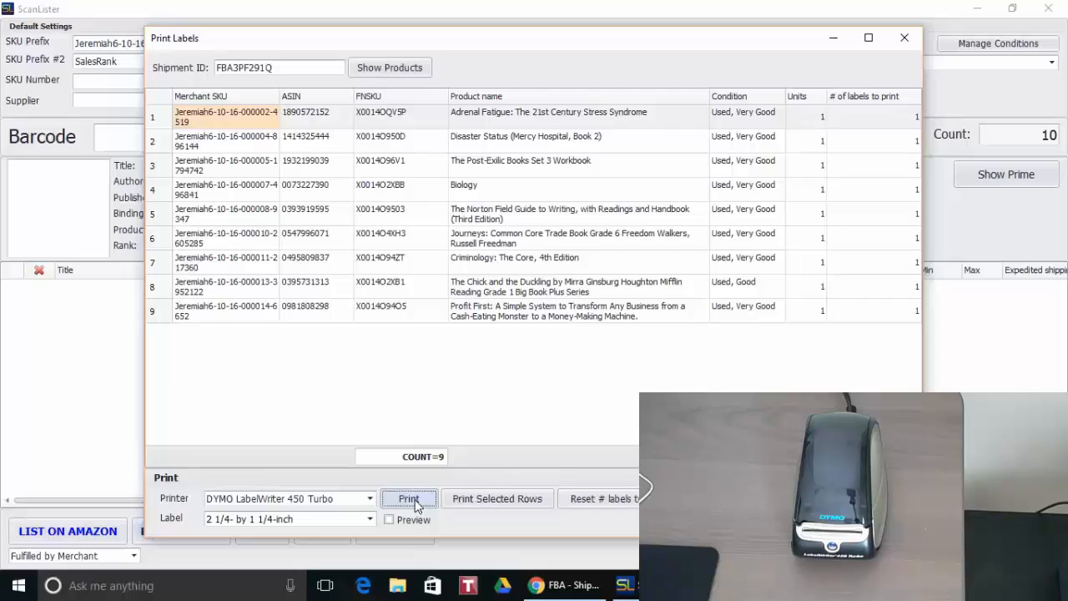
Print the nine product labels on the DYMO LabelWriter.
{"action": "left_click", "coordinate": [408, 498]}
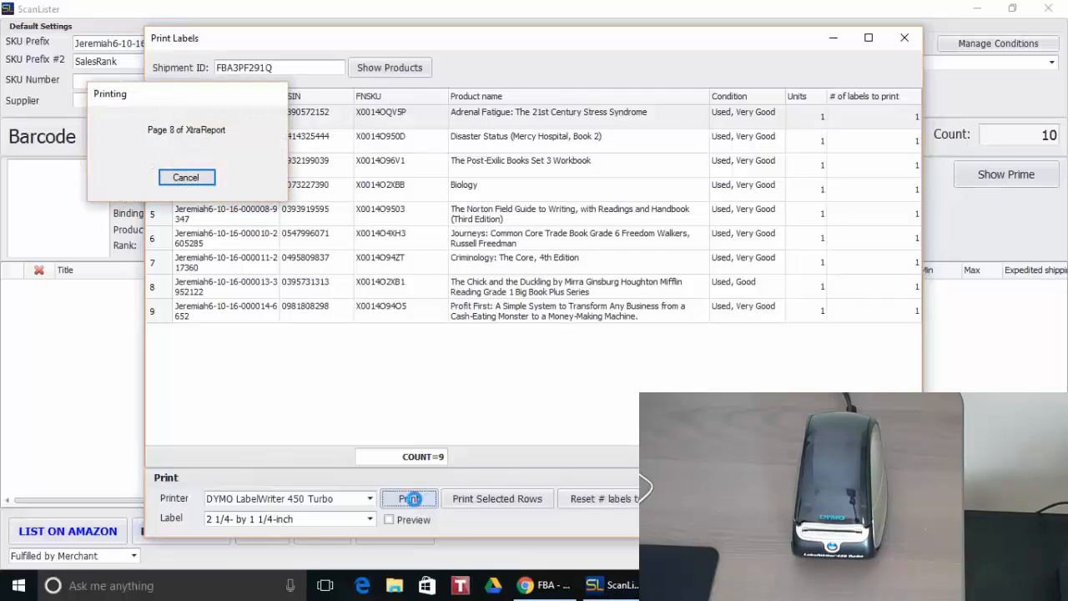